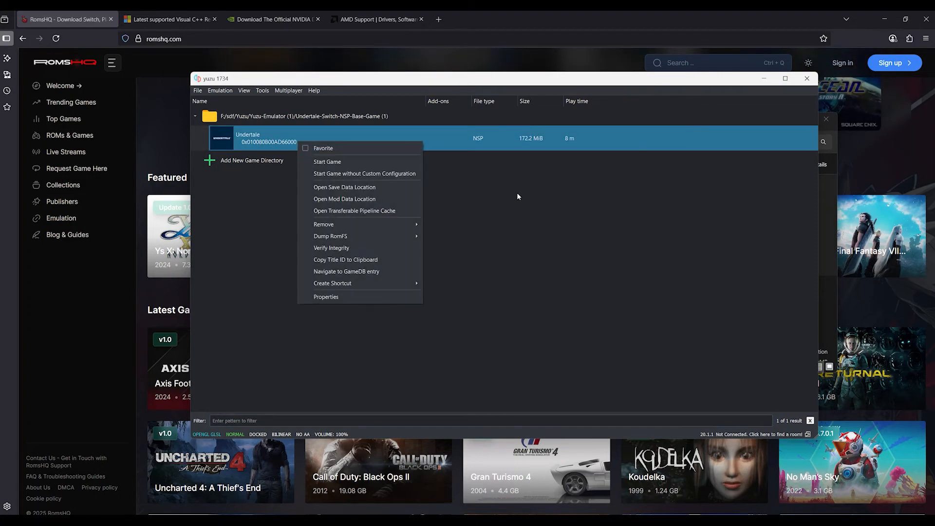
- Open the emulator configuration to set graphics to Vulkan on the GTX 1070 at 1.5X
{"action": "left_click", "coordinate": [326, 296]}
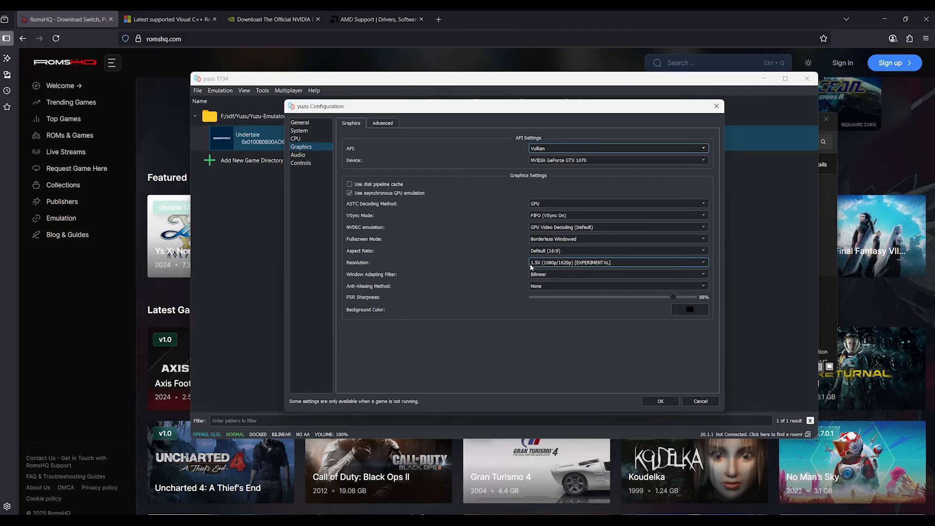
- Show the Advanced graphics tab with Normal accuracy and asynchronous shader building enabled
{"action": "left_click", "coordinate": [382, 122]}
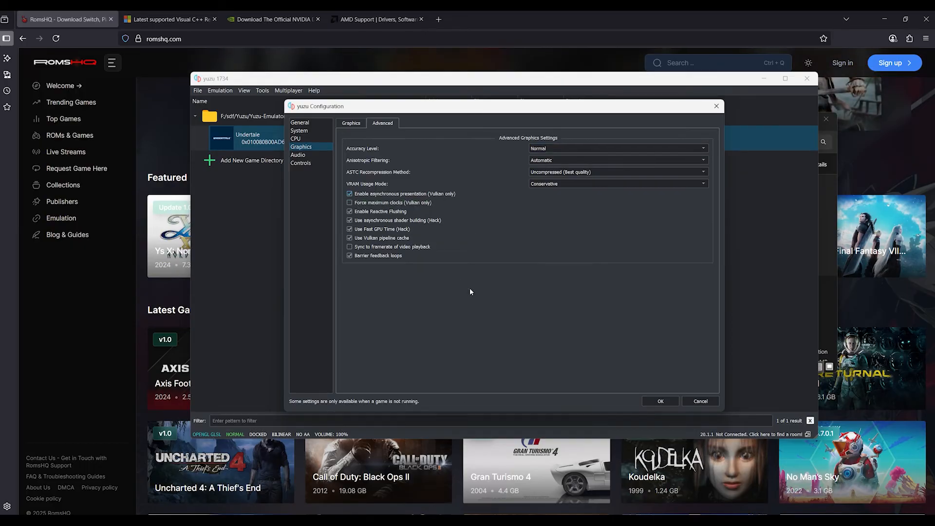
- Apply the Vulkan graphics settings and switch to the General configuration page
{"action": "left_click", "coordinate": [299, 122]}
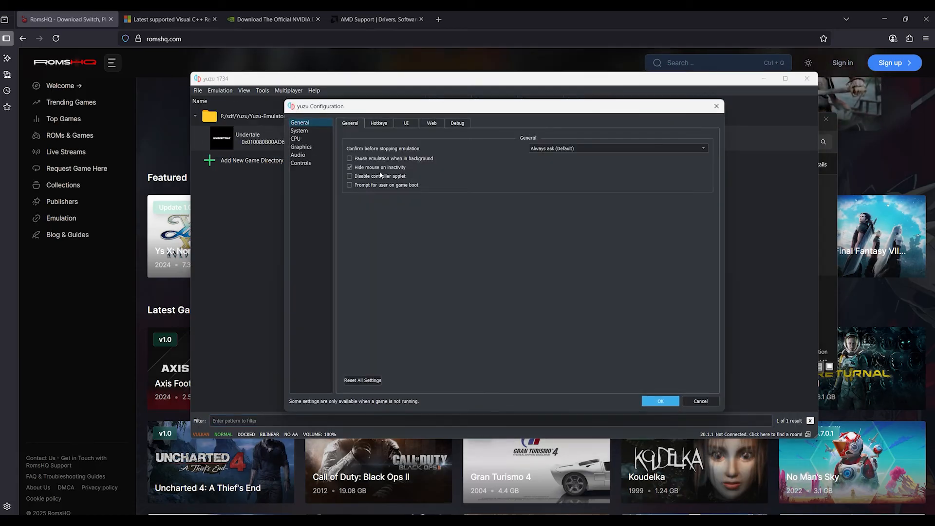